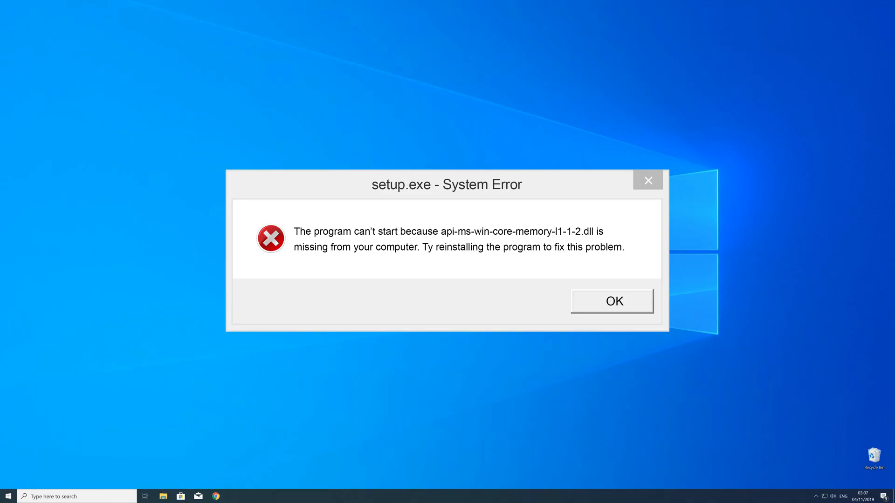
Close the setup.exe error about missing api-ms-win-core-memory-l1-1-2.dll
click(612, 301)
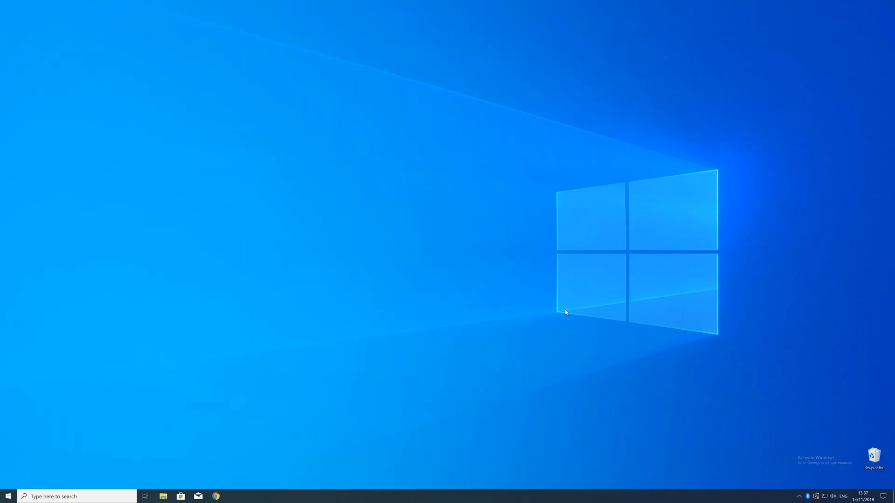
right_click(7, 496)
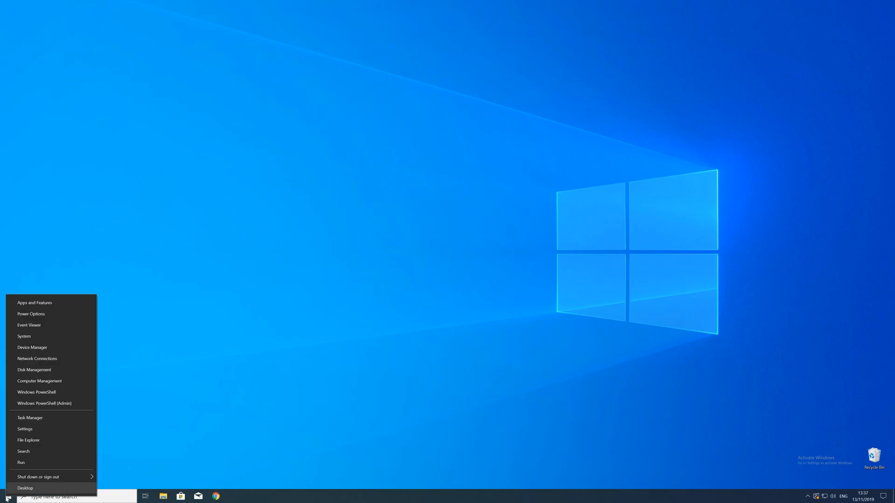
mouse_move(23, 336)
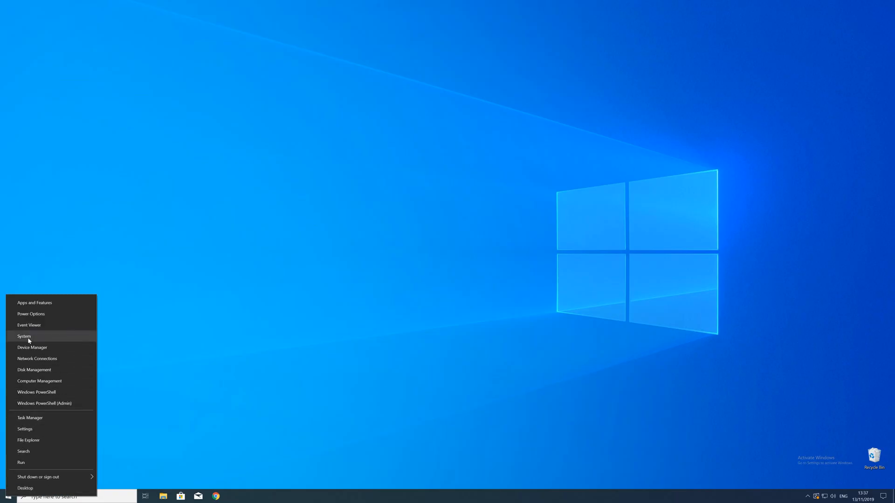
click(23, 336)
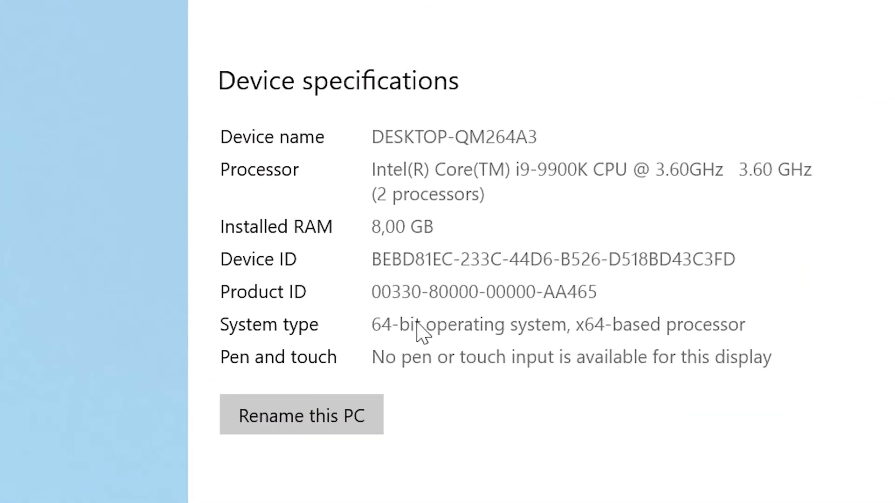
mouse_move(314, 328)
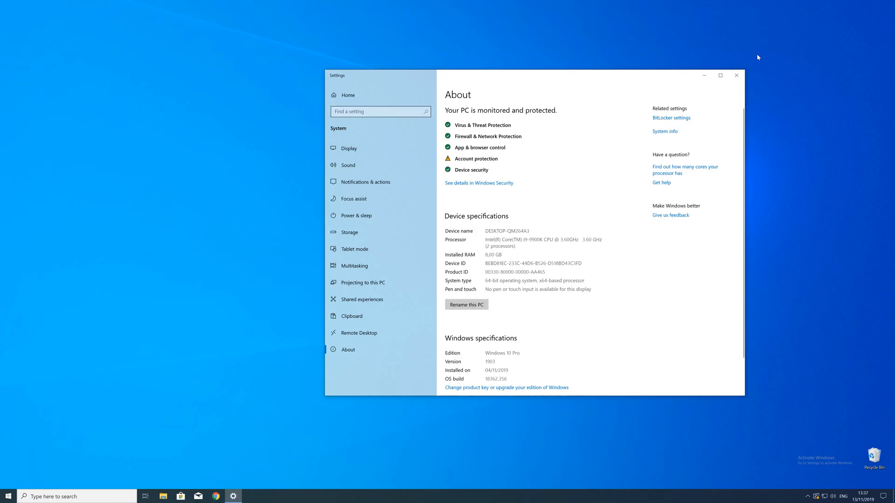
click(736, 74)
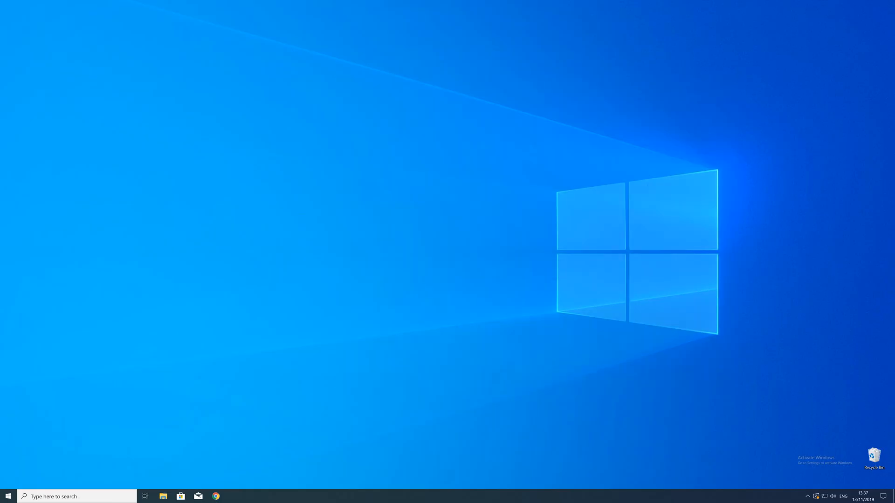
In Chrome, download the 64-bit api-ms-win-core-memory-l1-1-2.dll zip
click(216, 496)
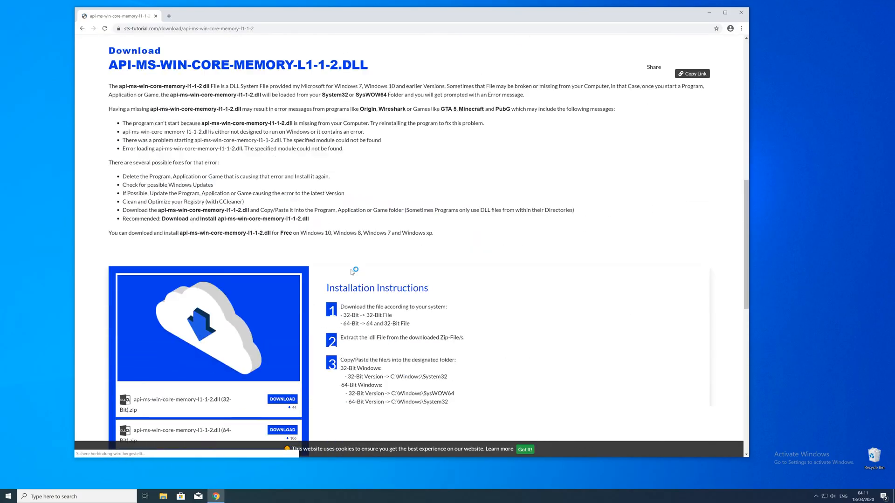
scroll(down, 3)
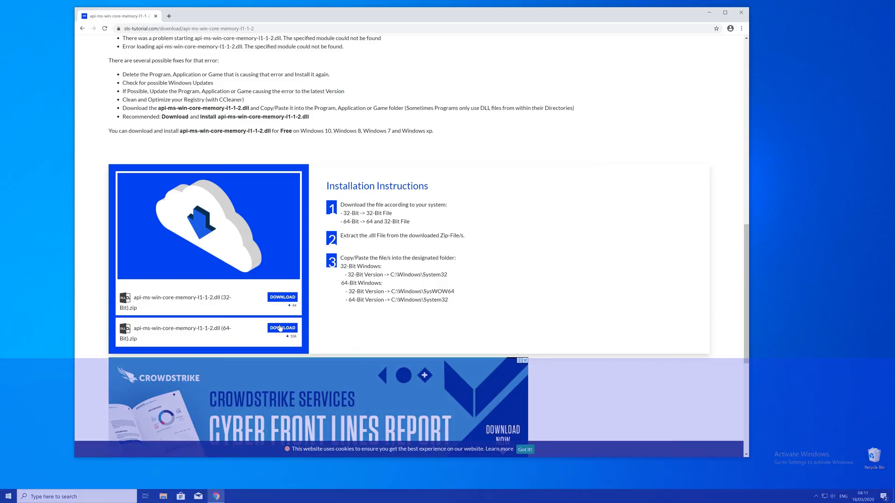
click(281, 328)
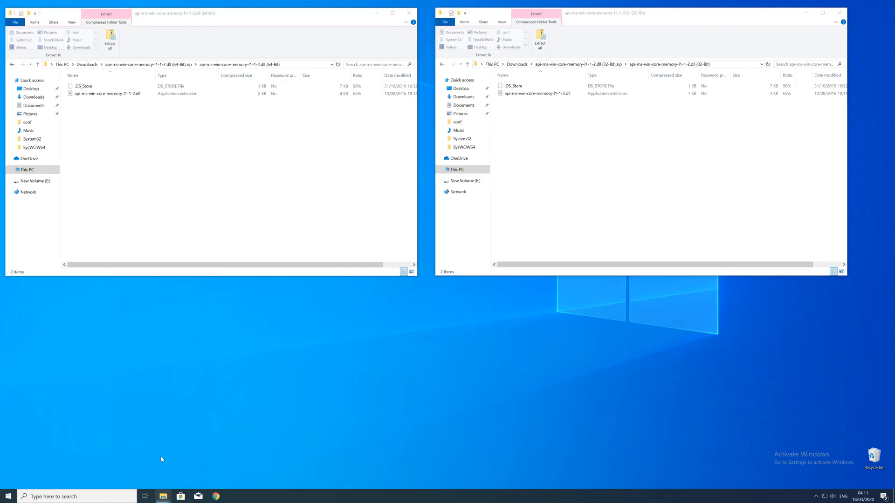
Copy the 64-bit dll into C:\Windows\System32 via a second Explorer window
click(163, 496)
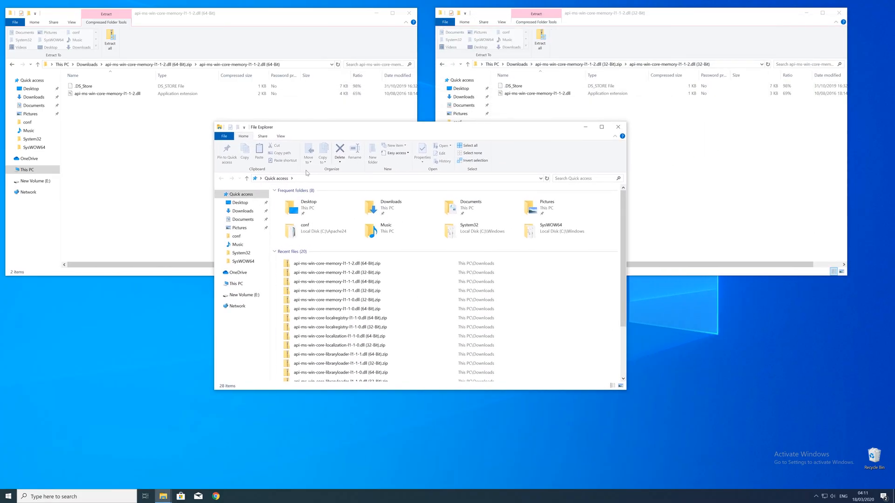
click(235, 284)
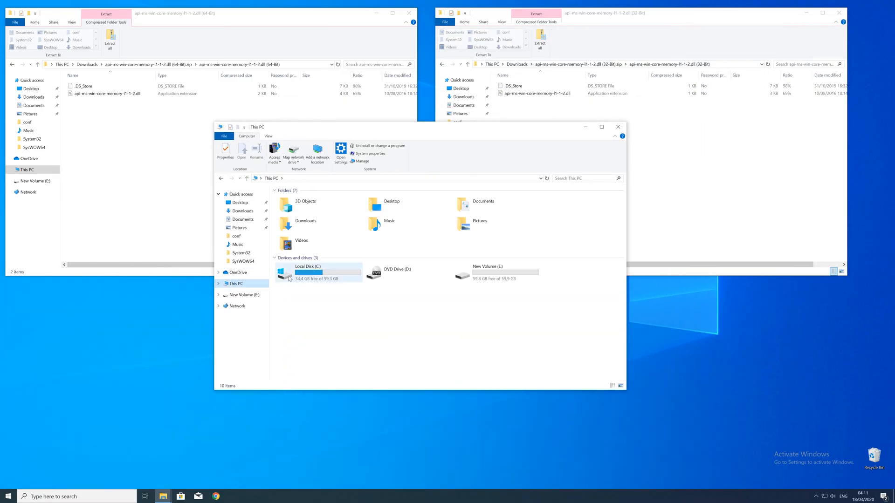
click(307, 271)
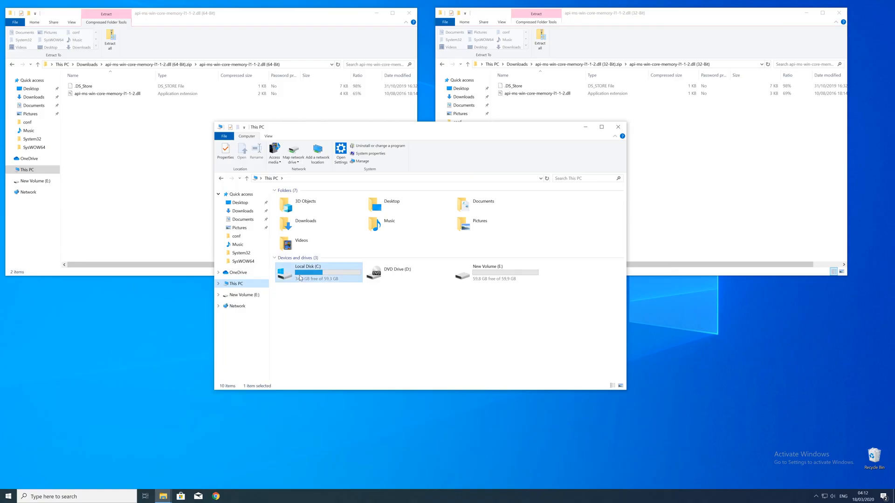
double_click(307, 270)
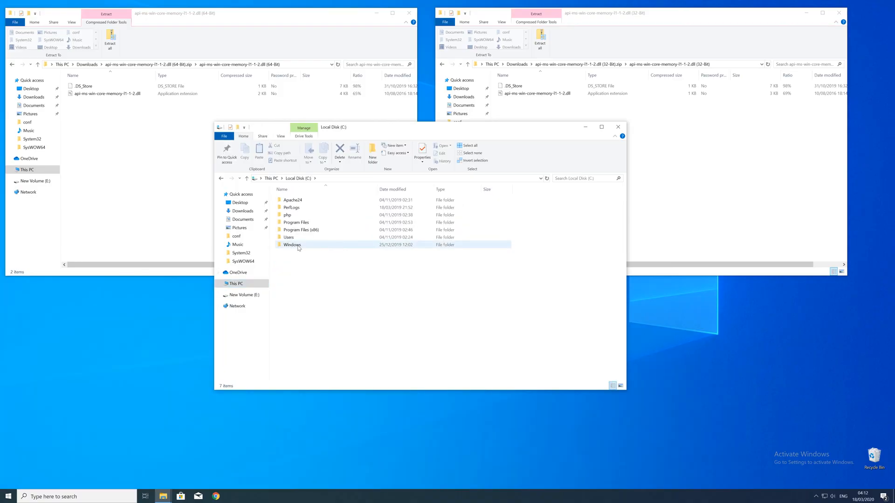
double_click(292, 244)
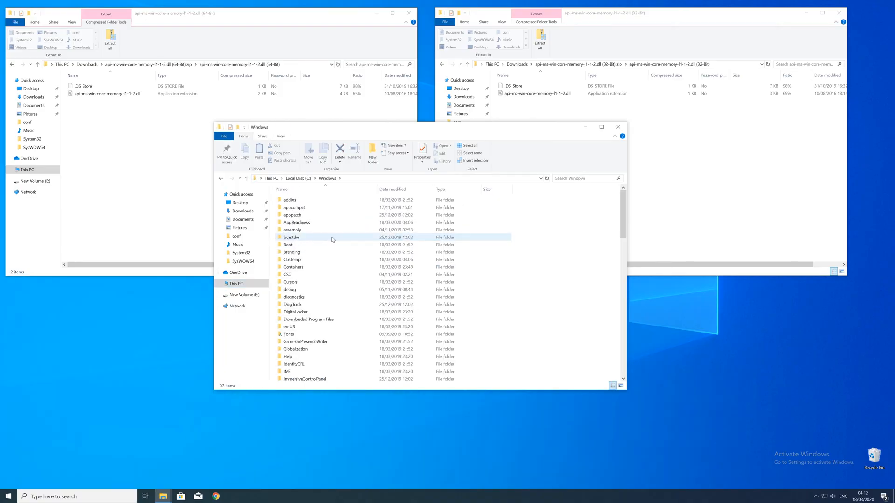
scroll(down, 3)
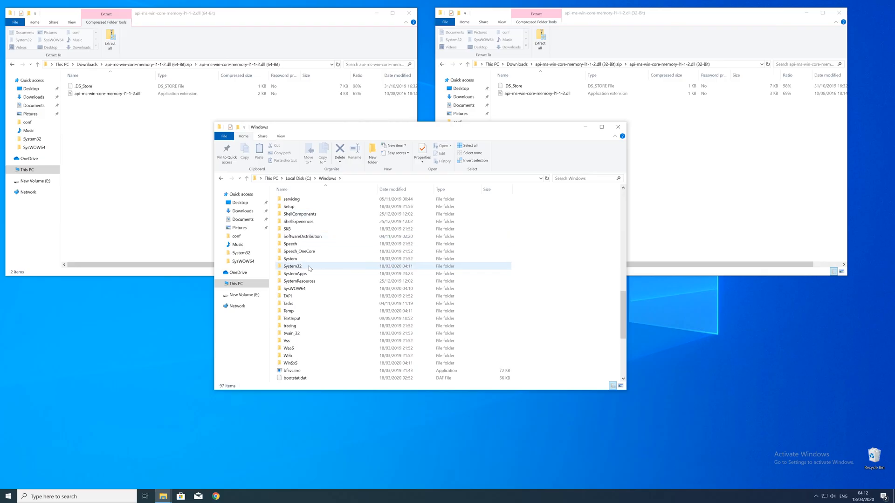
click(292, 266)
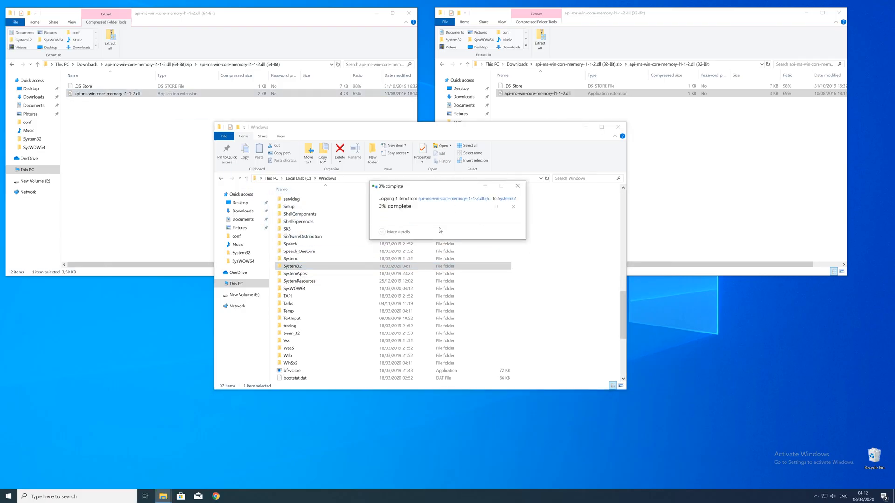
Confirm the System32 copy, then close the Windows folder and 64-bit archive windows
click(398, 232)
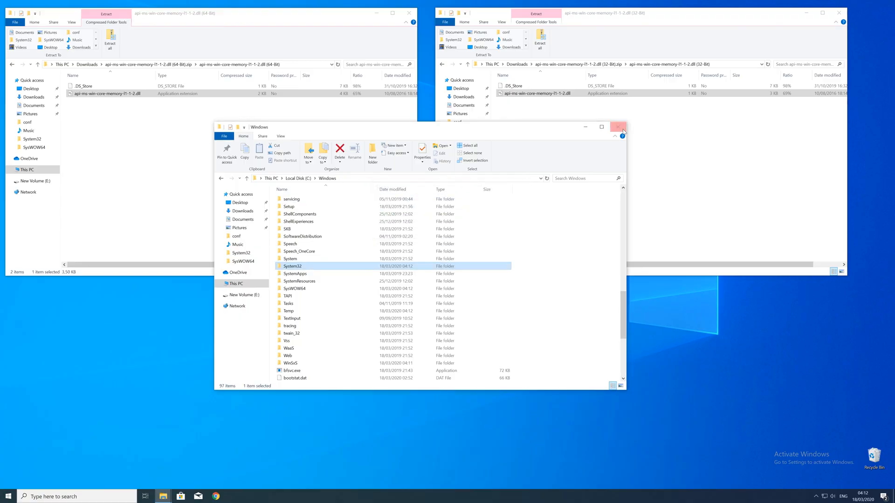
click(617, 127)
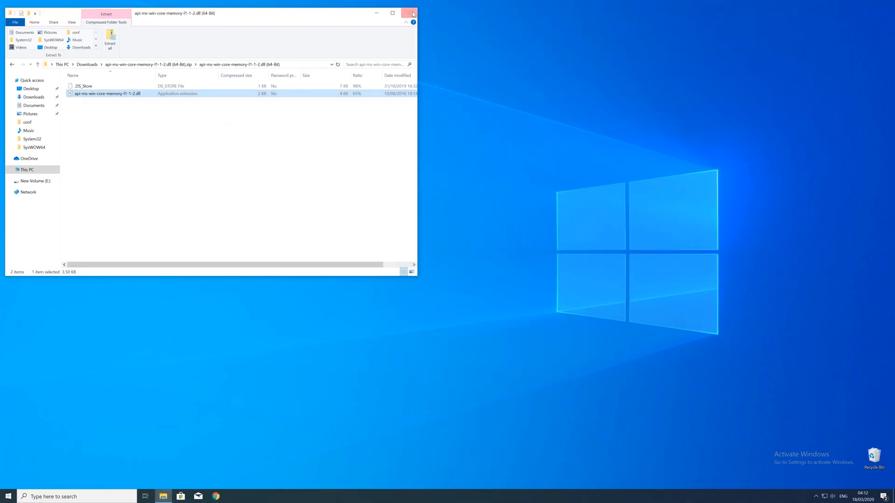
click(411, 13)
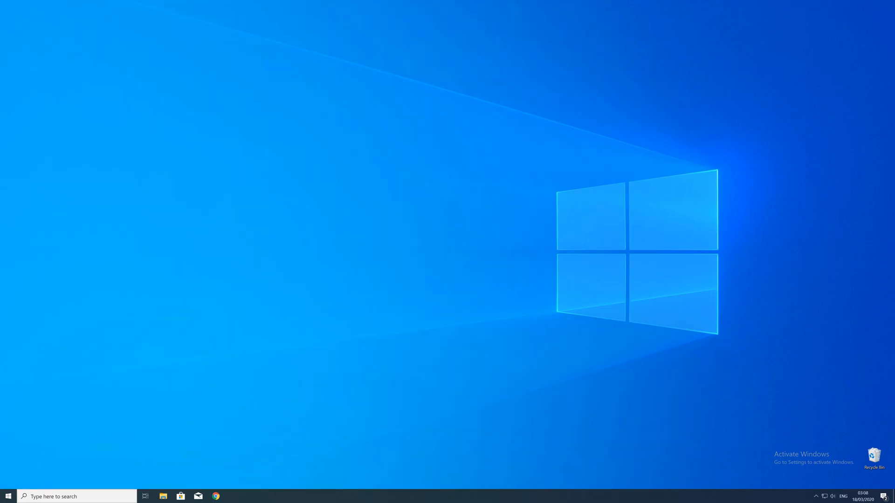